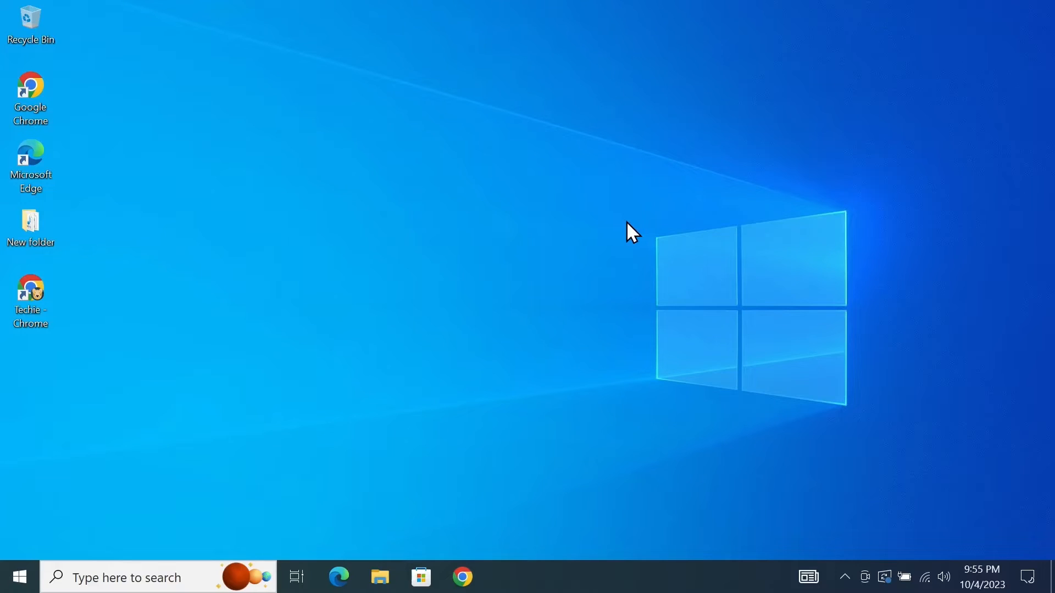
{"action": "mouse_move", "coordinate": [474, 259]}
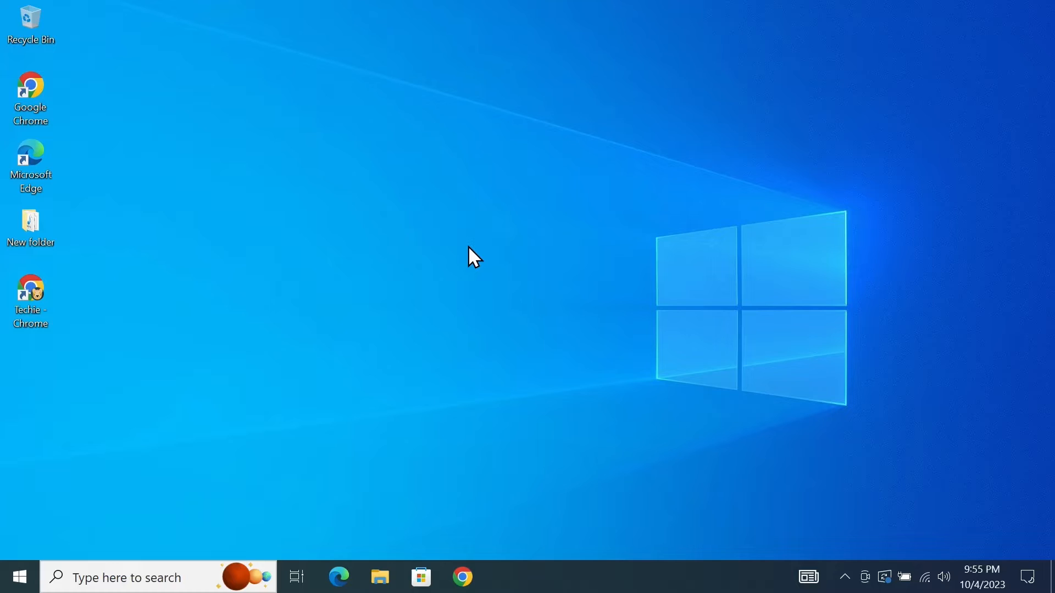
{"action": "mouse_move", "coordinate": [476, 205]}
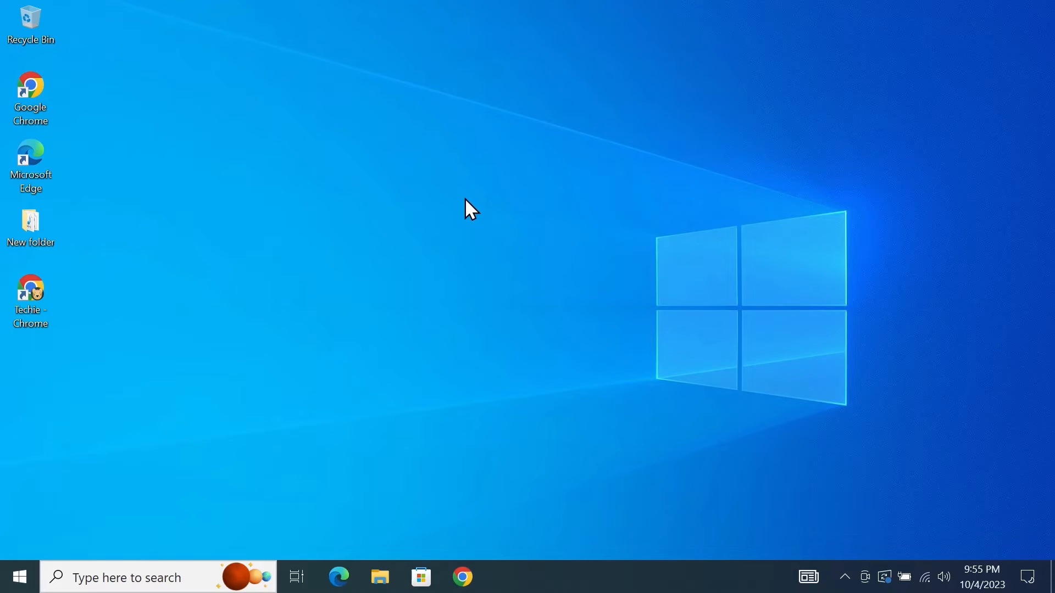
Open Display settings from the desktop right-click menu and scroll down to Brightness and color.
{"action": "right_click", "coordinate": [470, 209]}
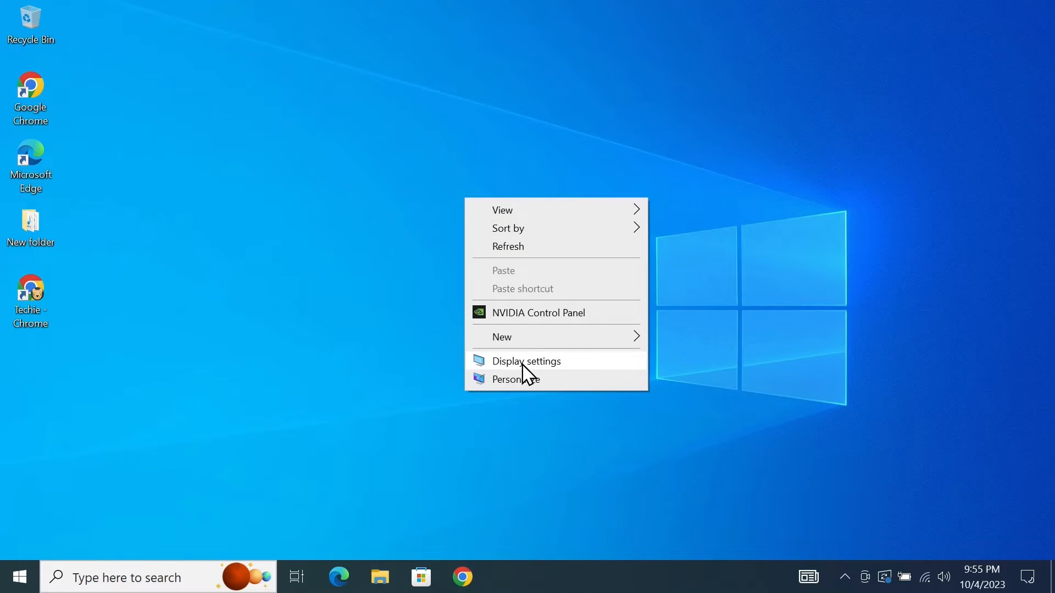
{"action": "left_click", "coordinate": [526, 361]}
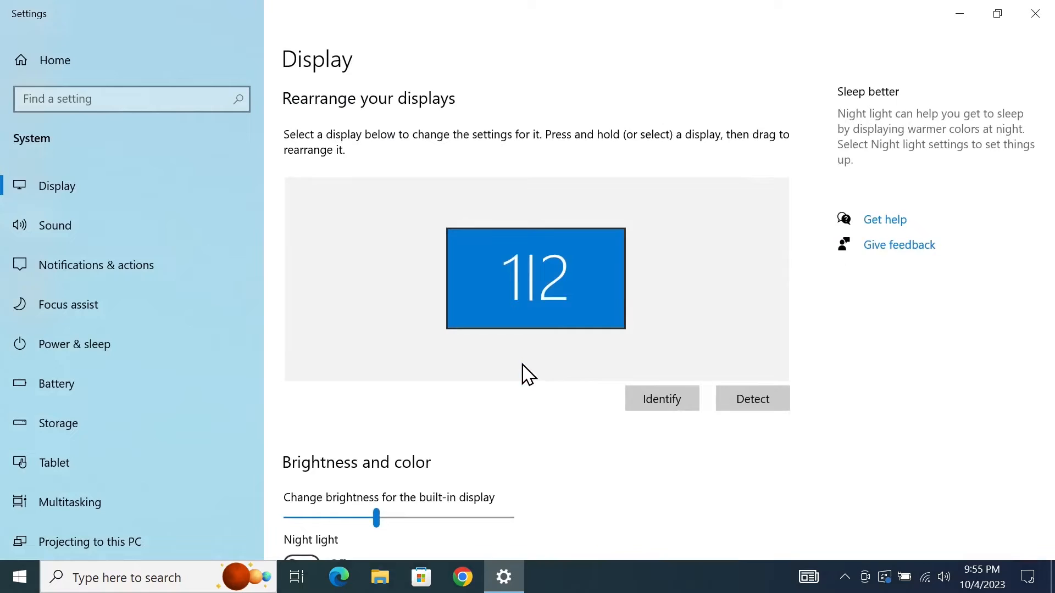
{"action": "scroll", "scroll_direction": "down", "scroll_amount": 3}
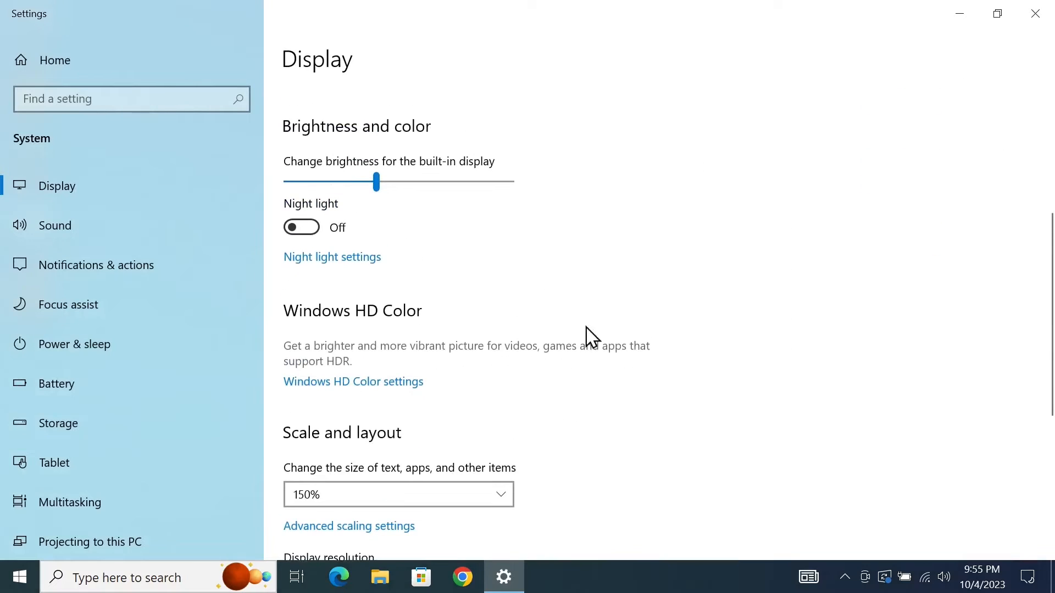
{"action": "mouse_move", "coordinate": [340, 269]}
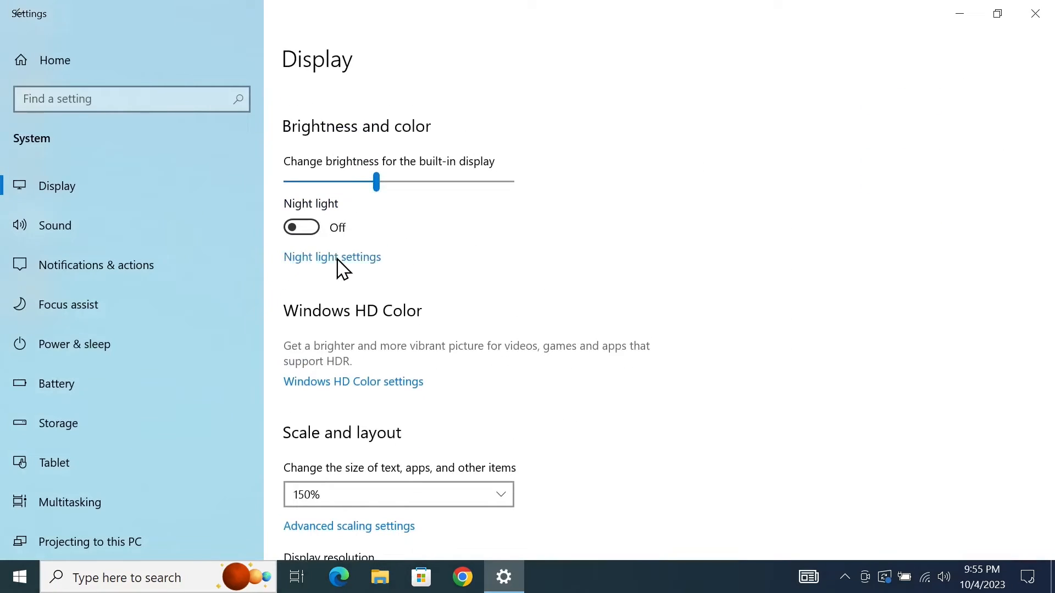
Turn night light on now and drag its strength through 79, 71, 52, settling near the middle.
{"action": "left_click", "coordinate": [331, 258]}
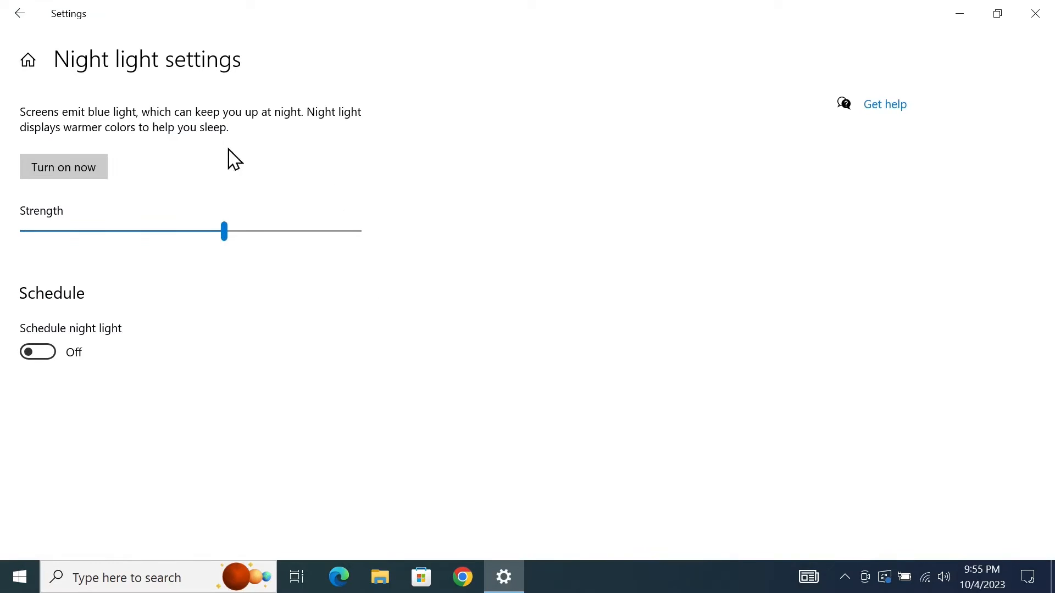
{"action": "mouse_move", "coordinate": [205, 167]}
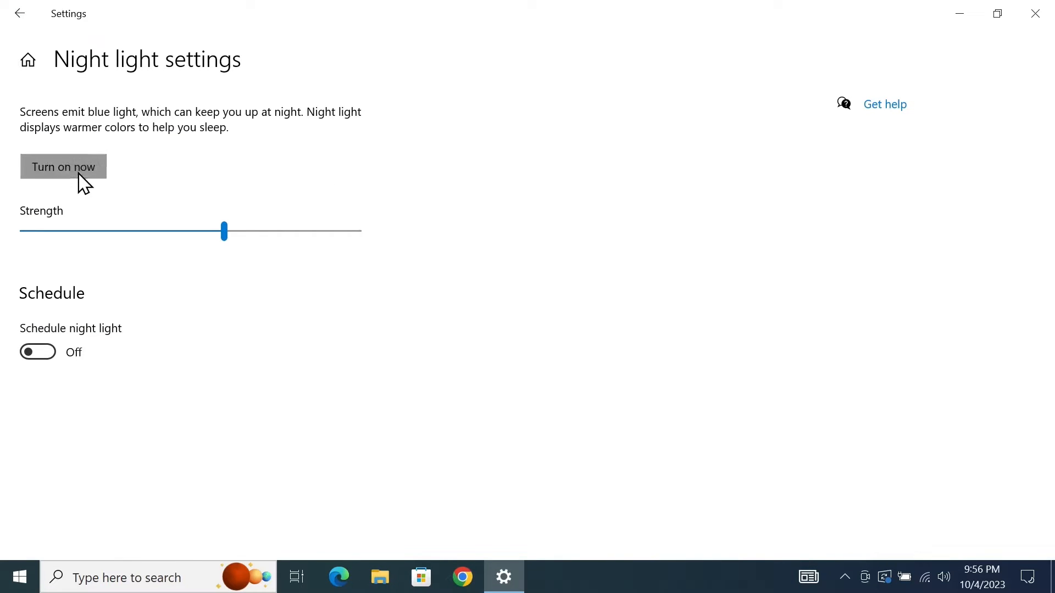
{"action": "left_click", "coordinate": [62, 167]}
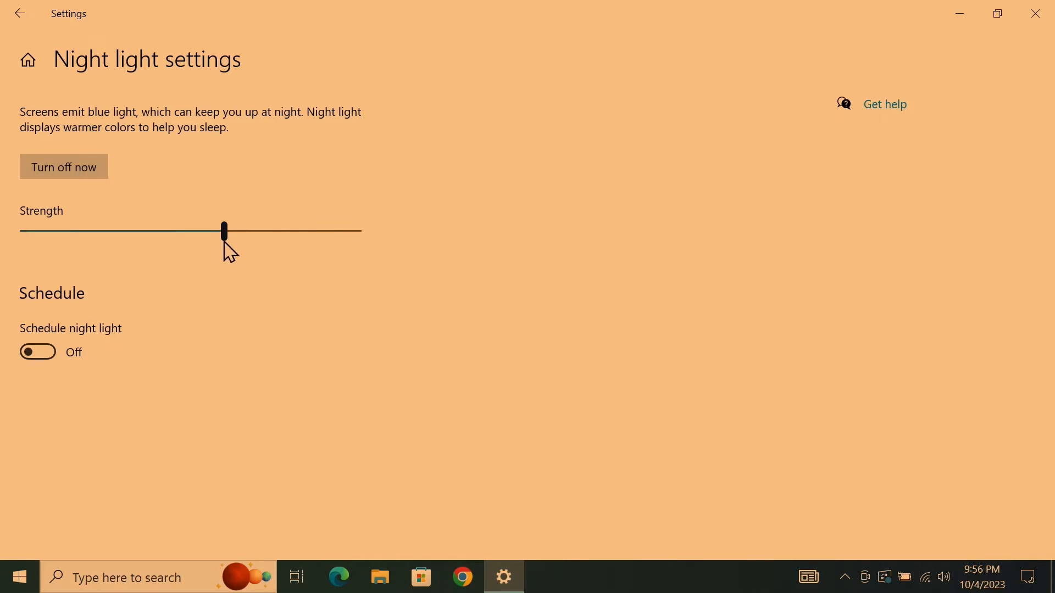
{"action": "left_click_drag", "start_coordinate": [225, 230], "coordinate": [287, 229]}
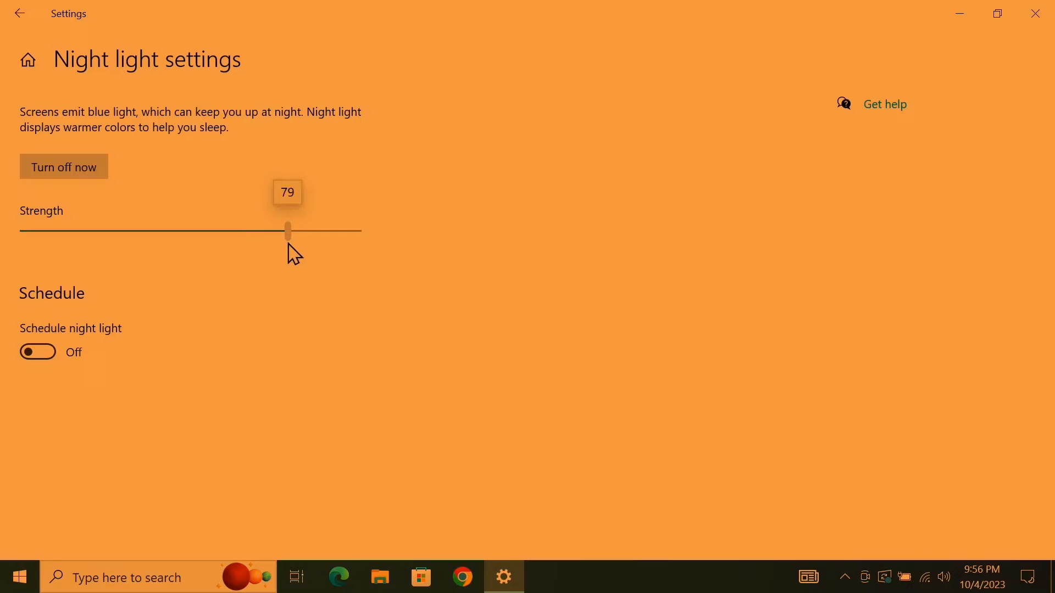
{"action": "left_click_drag", "start_coordinate": [288, 231], "coordinate": [261, 230]}
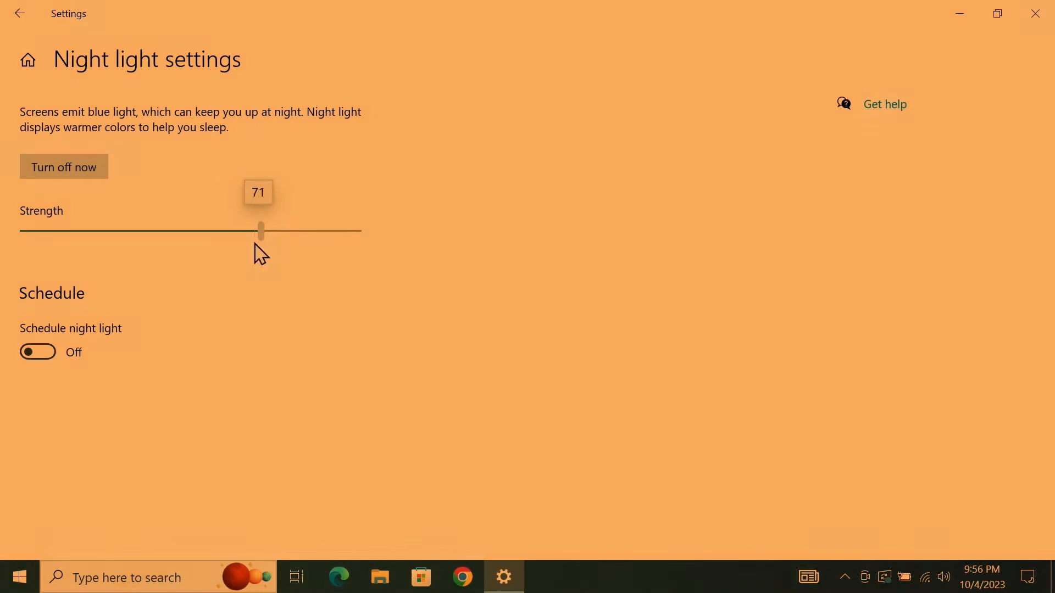
{"action": "left_click_drag", "start_coordinate": [261, 230], "coordinate": [198, 229]}
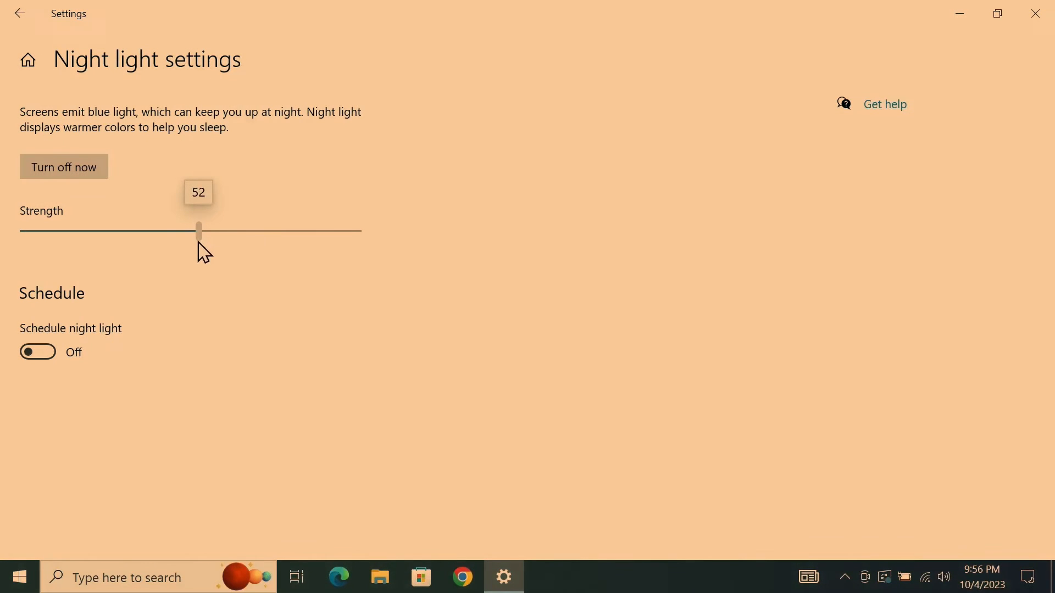
{"action": "left_click_drag", "start_coordinate": [198, 227], "coordinate": [222, 227]}
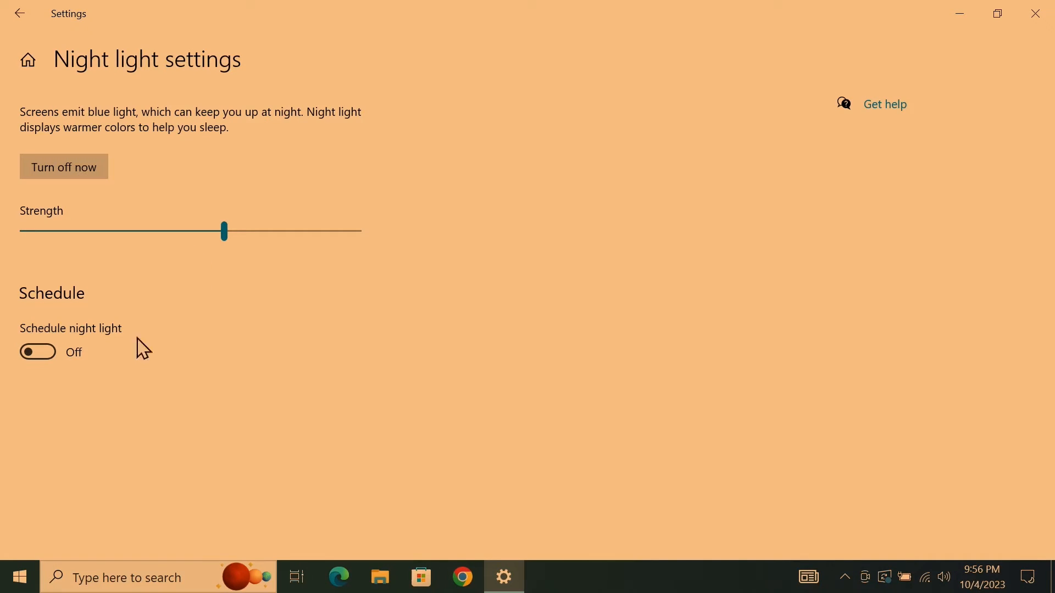
Enable Schedule night light and set the turn-on time to 2:00 AM.
{"action": "left_click", "coordinate": [38, 351]}
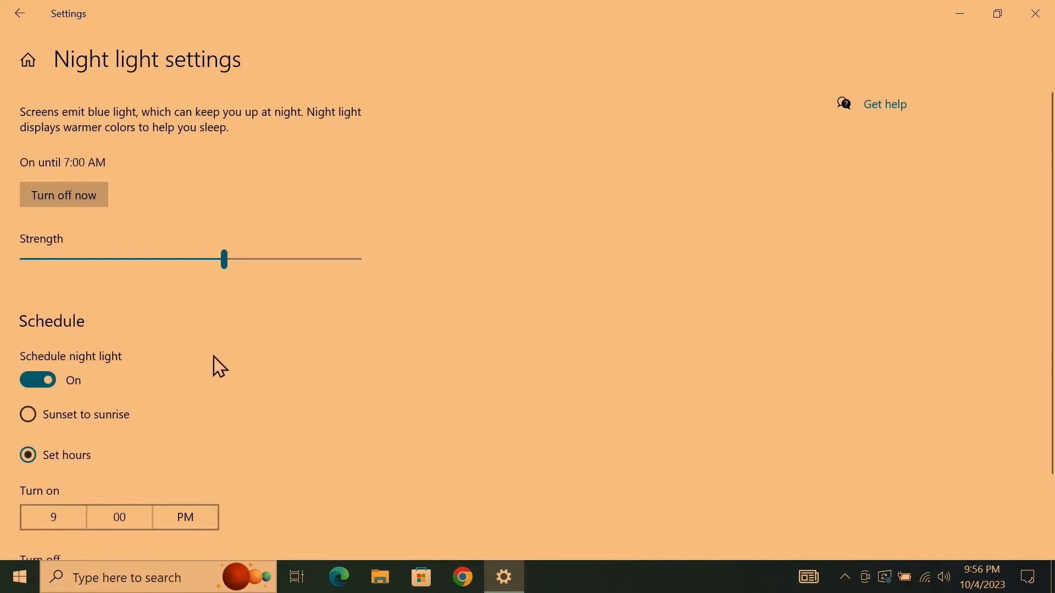
{"action": "scroll", "scroll_direction": "down", "scroll_amount": 3}
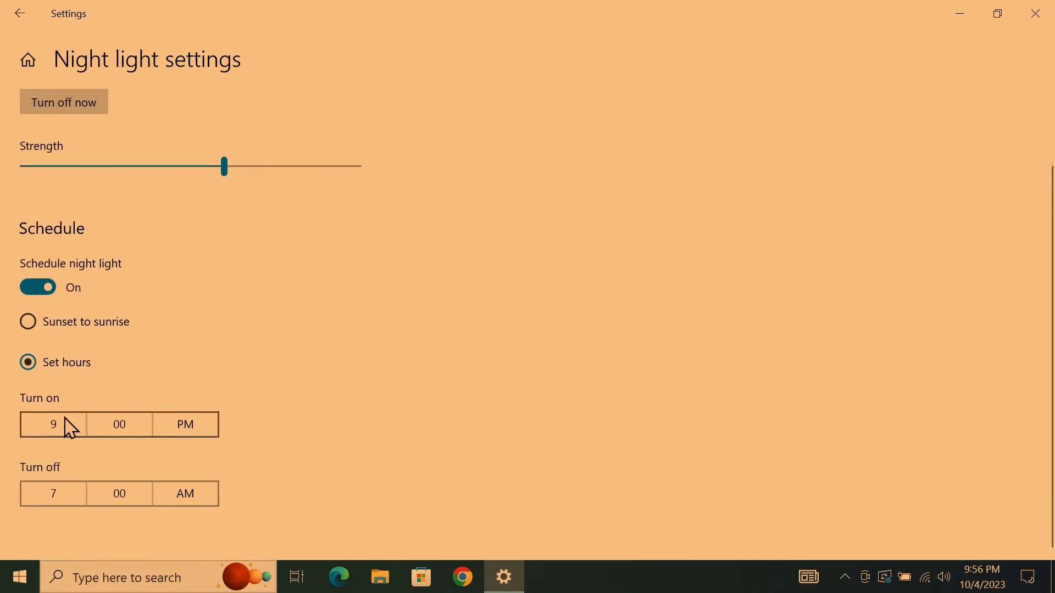
{"action": "left_click", "coordinate": [54, 424]}
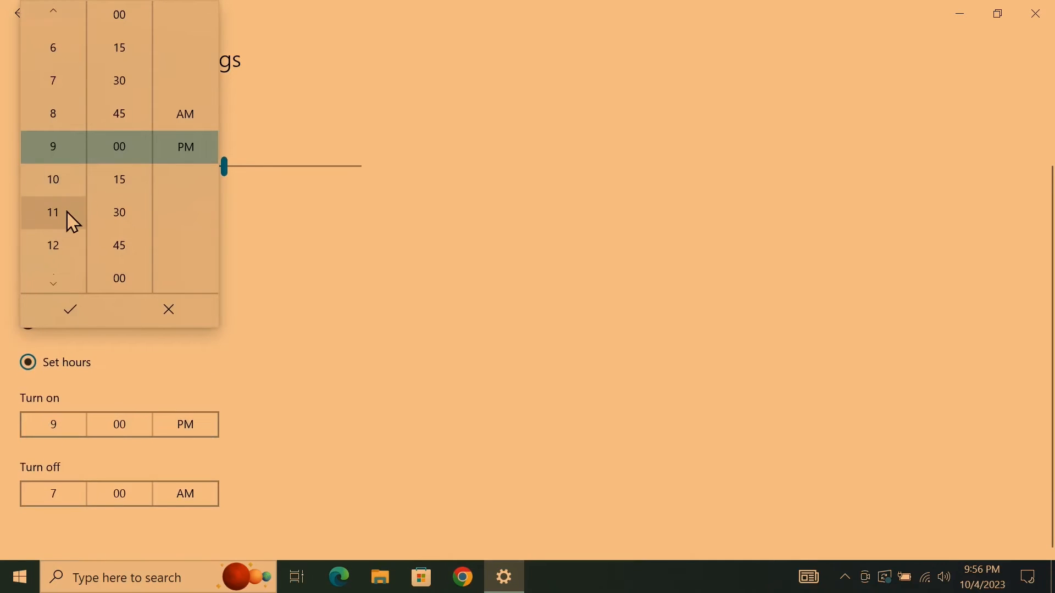
{"action": "scroll", "scroll_direction": "down", "scroll_amount": 3}
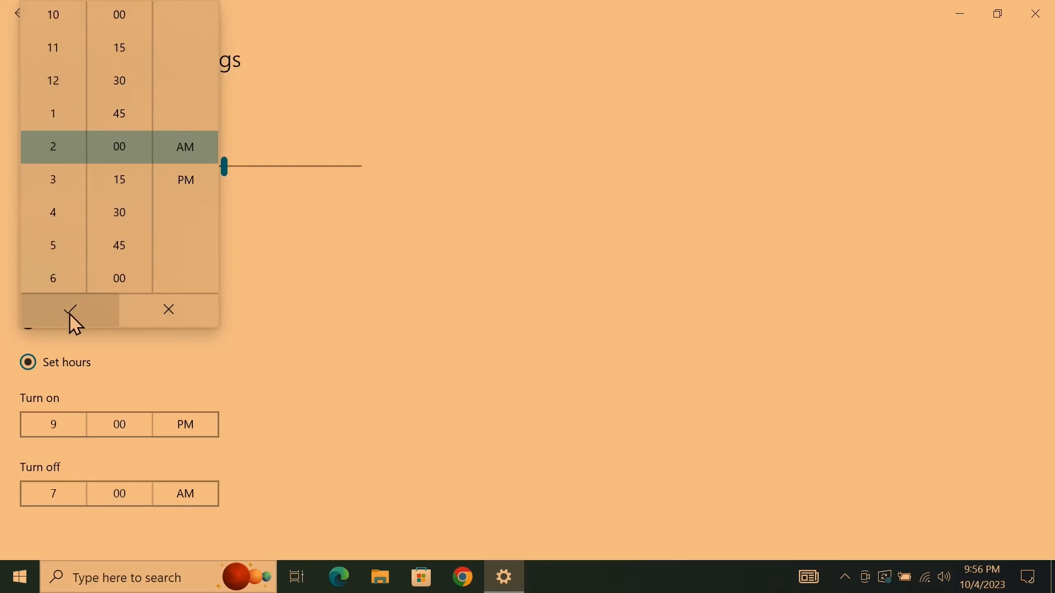
{"action": "left_click", "coordinate": [69, 309]}
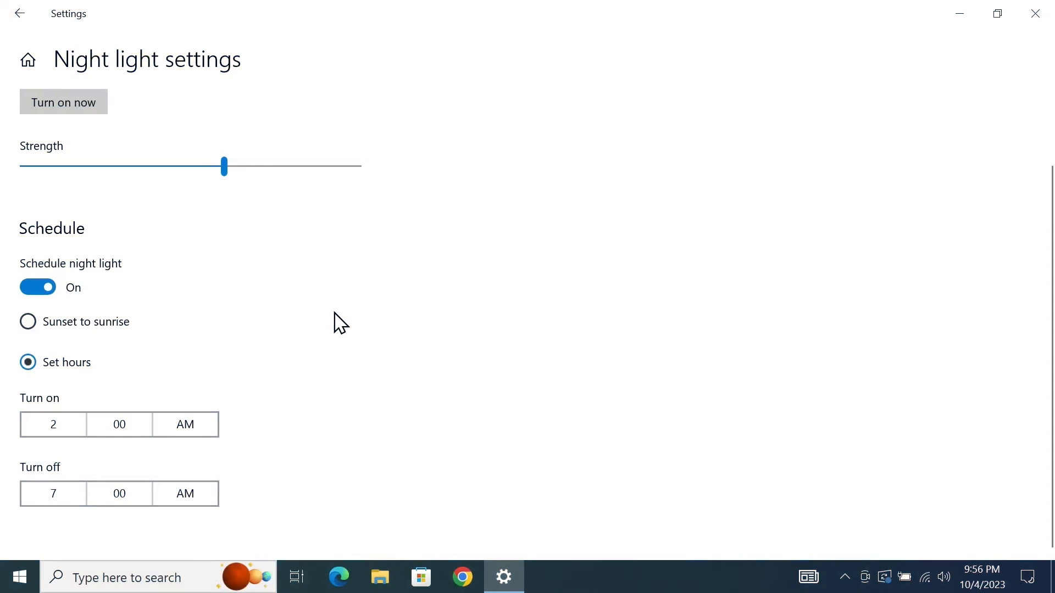
Set the night light turn-off time to 4:00 AM.
{"action": "left_click", "coordinate": [53, 494]}
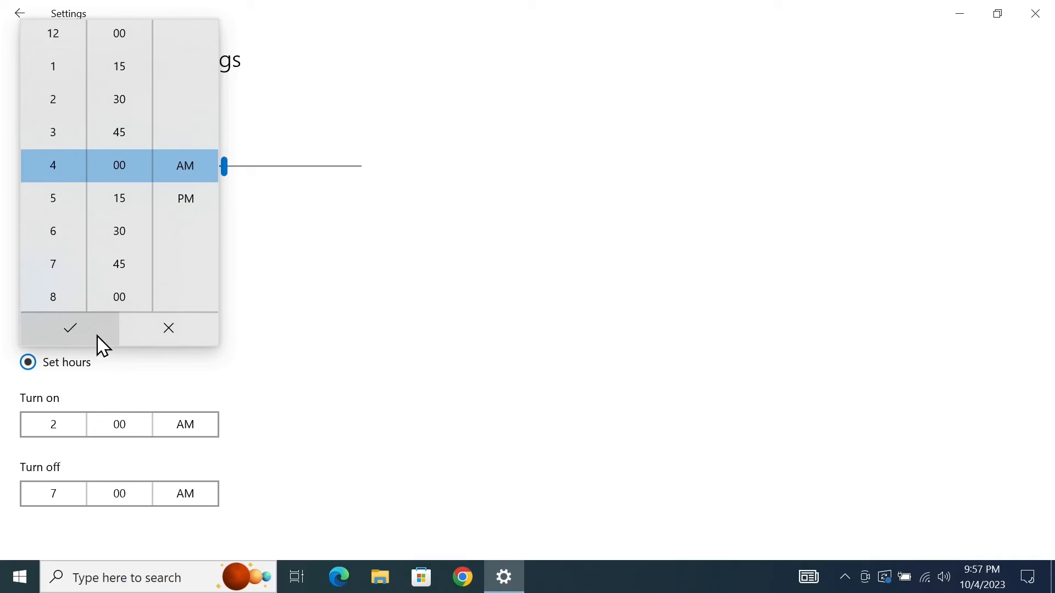
{"action": "left_click", "coordinate": [69, 329]}
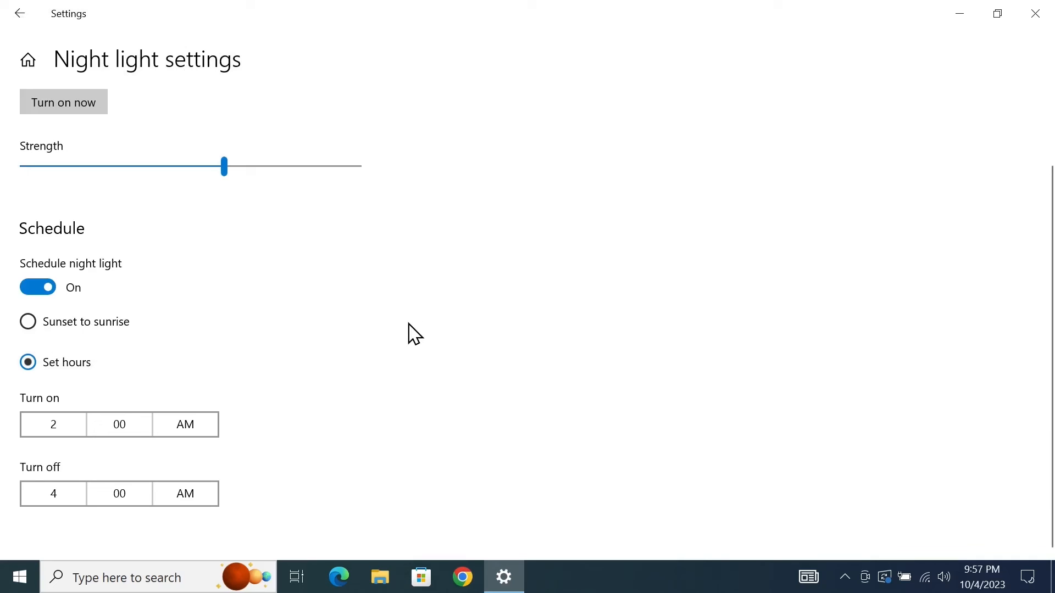